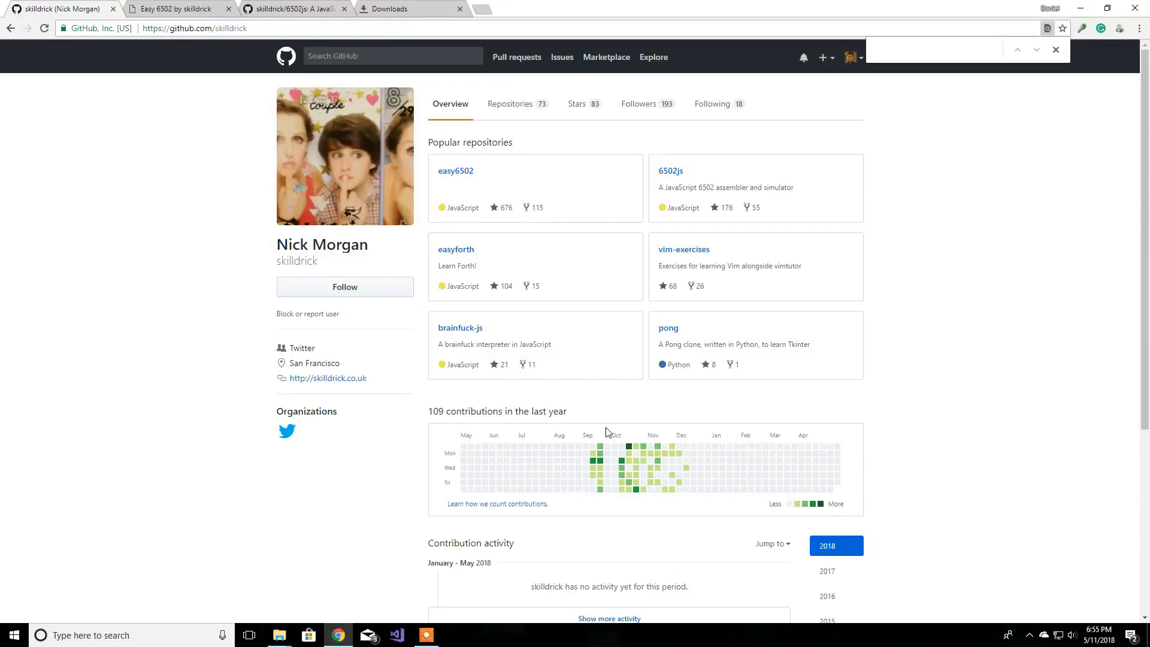
mouse_move(493, 364)
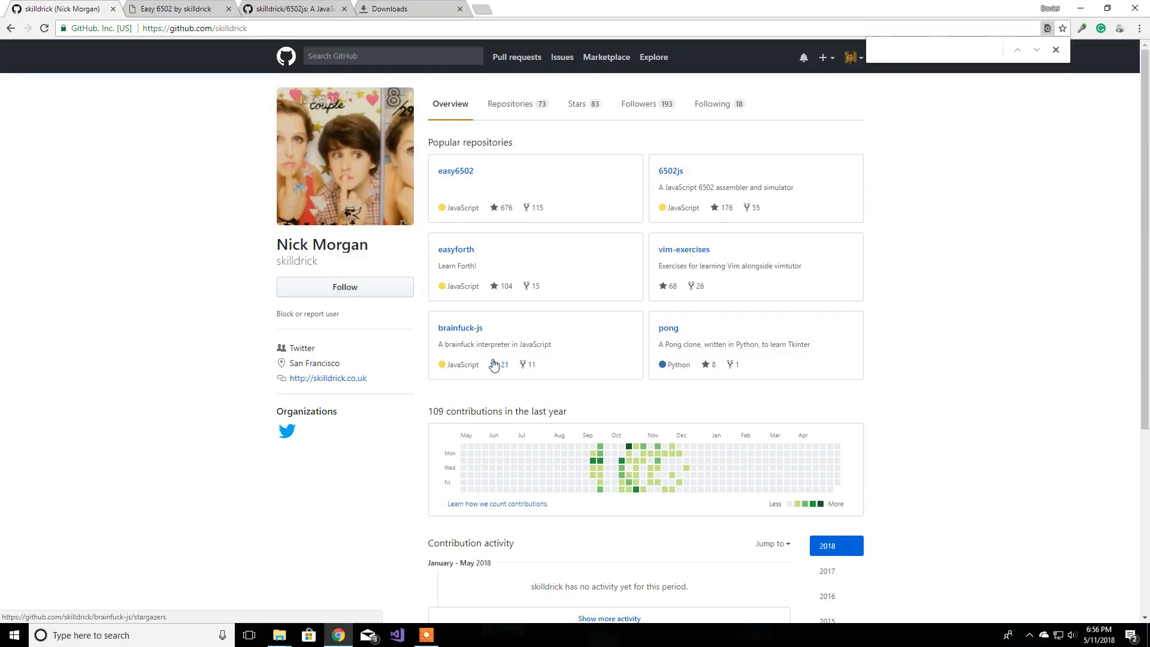
mouse_move(494, 366)
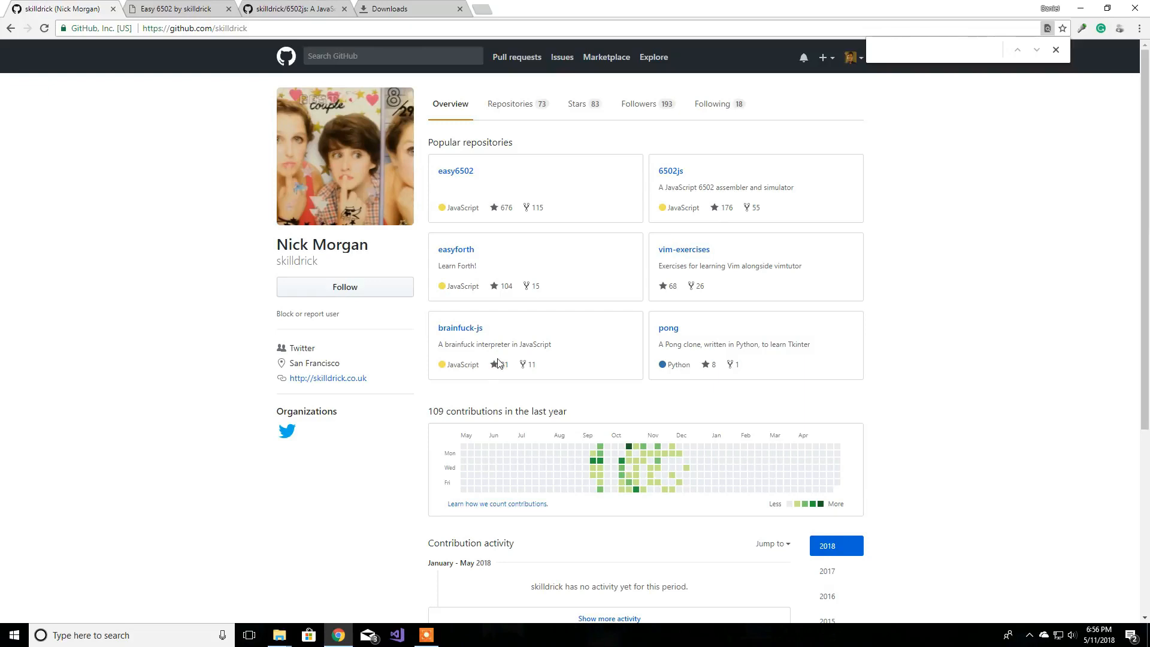
mouse_move(598, 303)
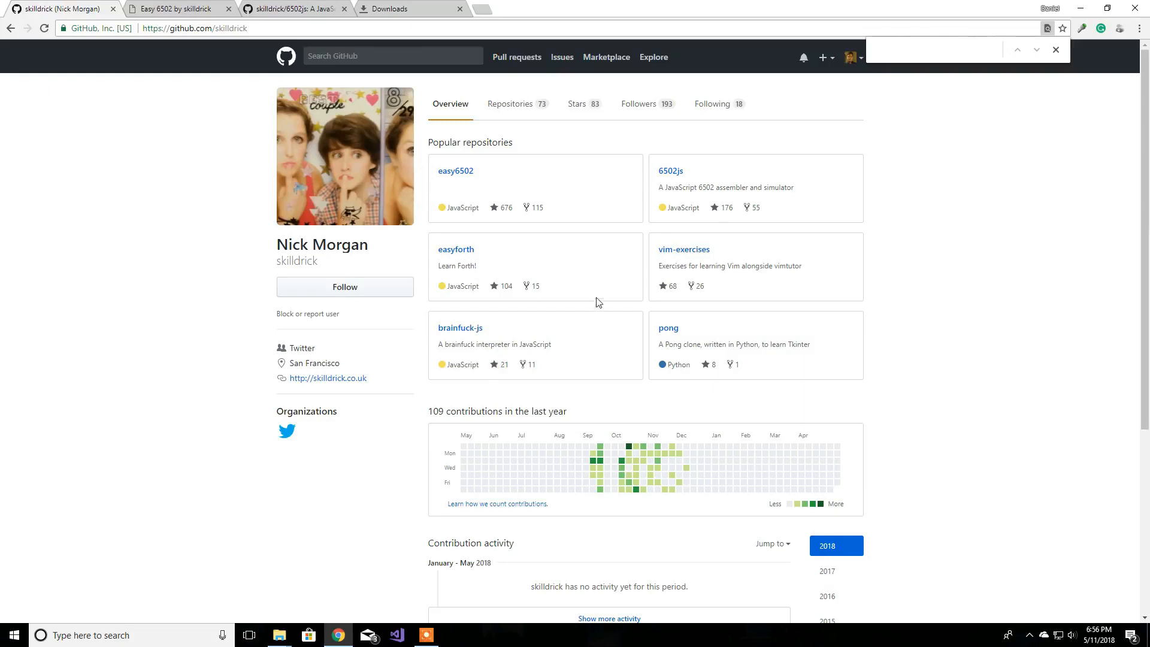
mouse_move(373, 249)
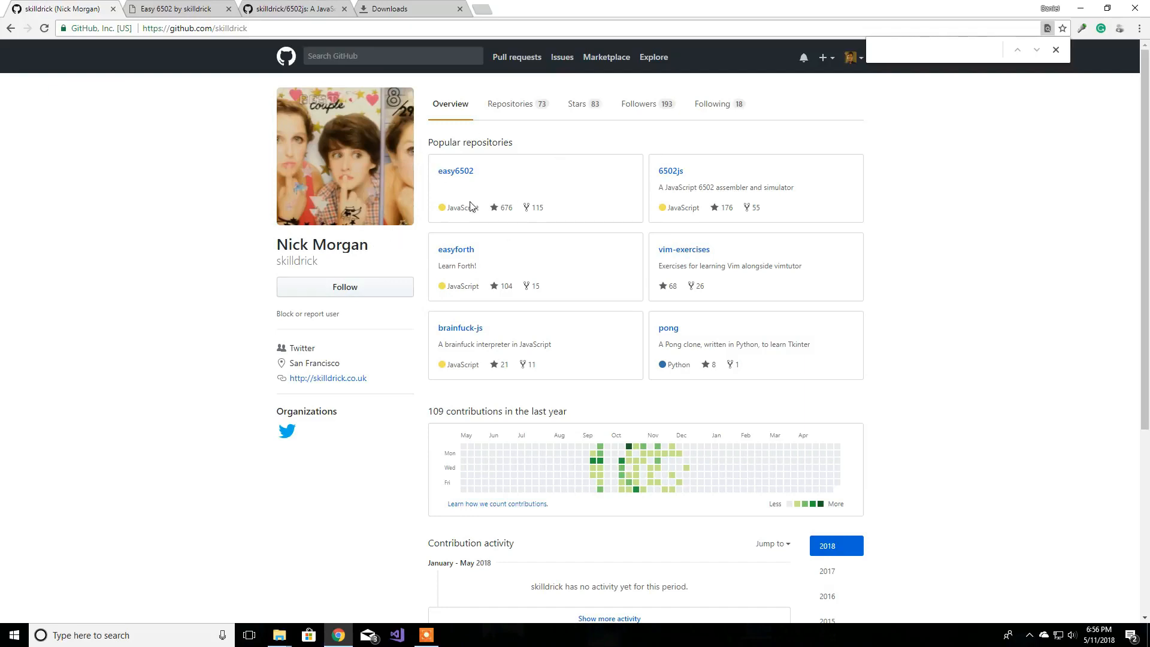
mouse_move(489, 221)
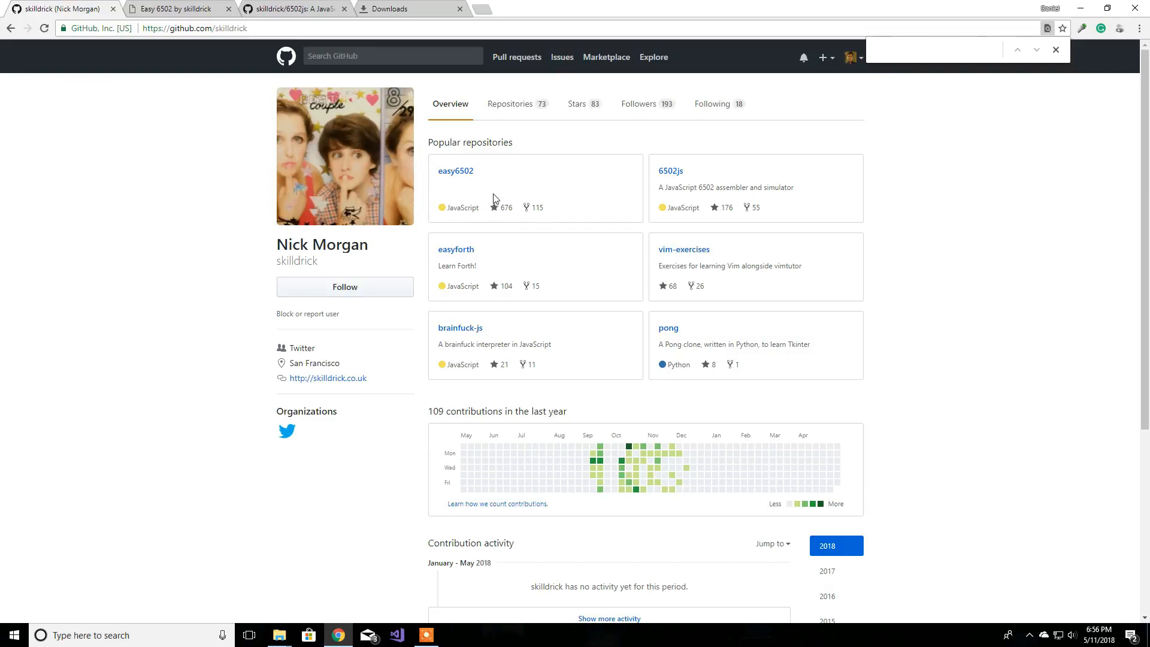
mouse_move(620, 182)
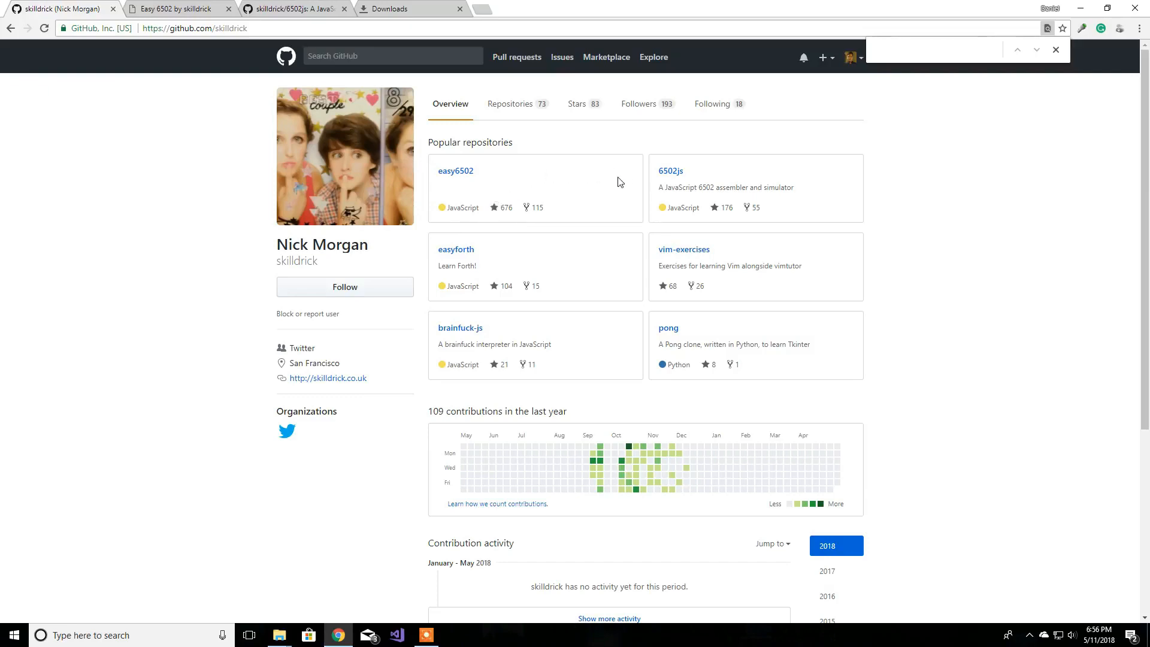
mouse_move(629, 177)
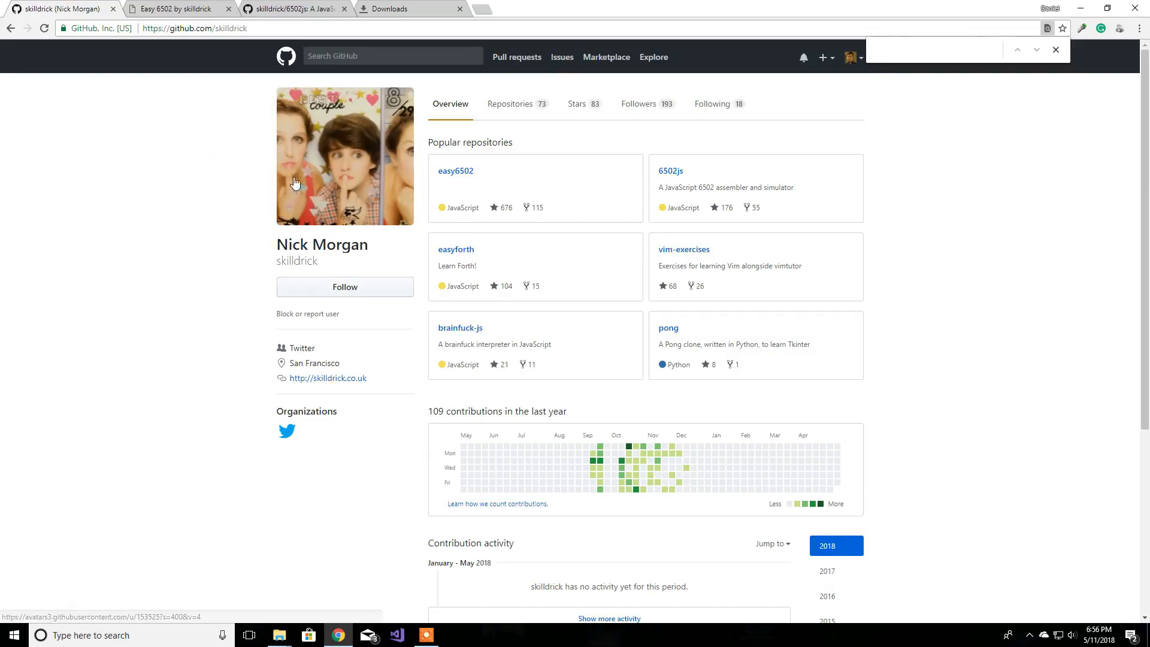
mouse_move(677, 180)
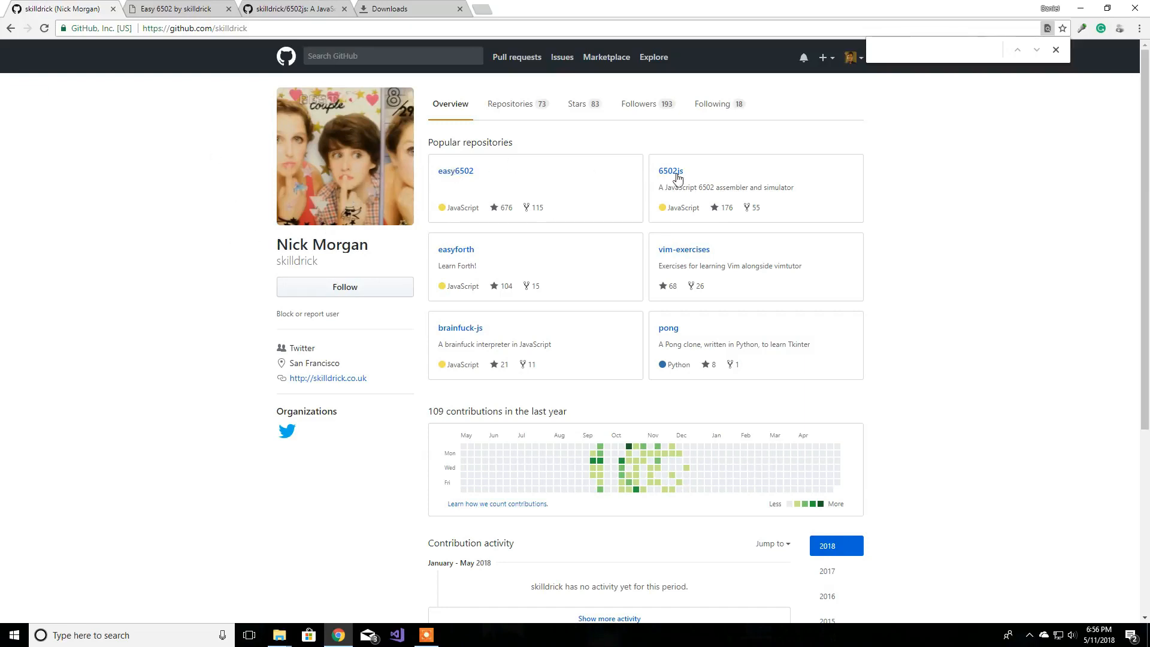
mouse_move(467, 205)
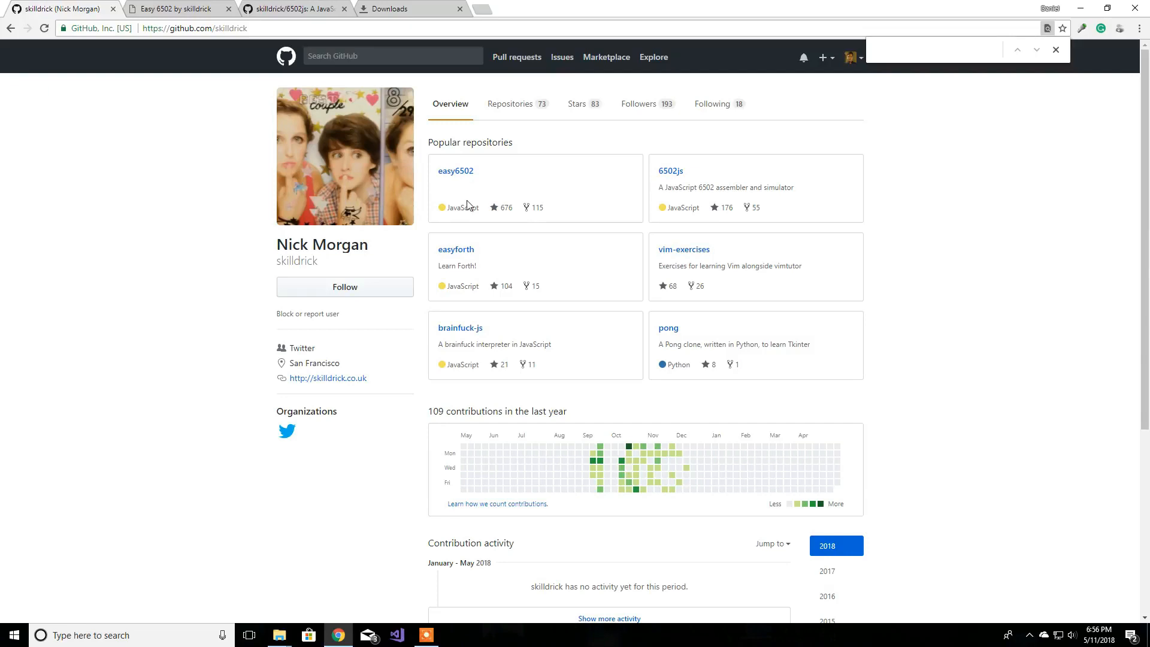
mouse_move(546, 180)
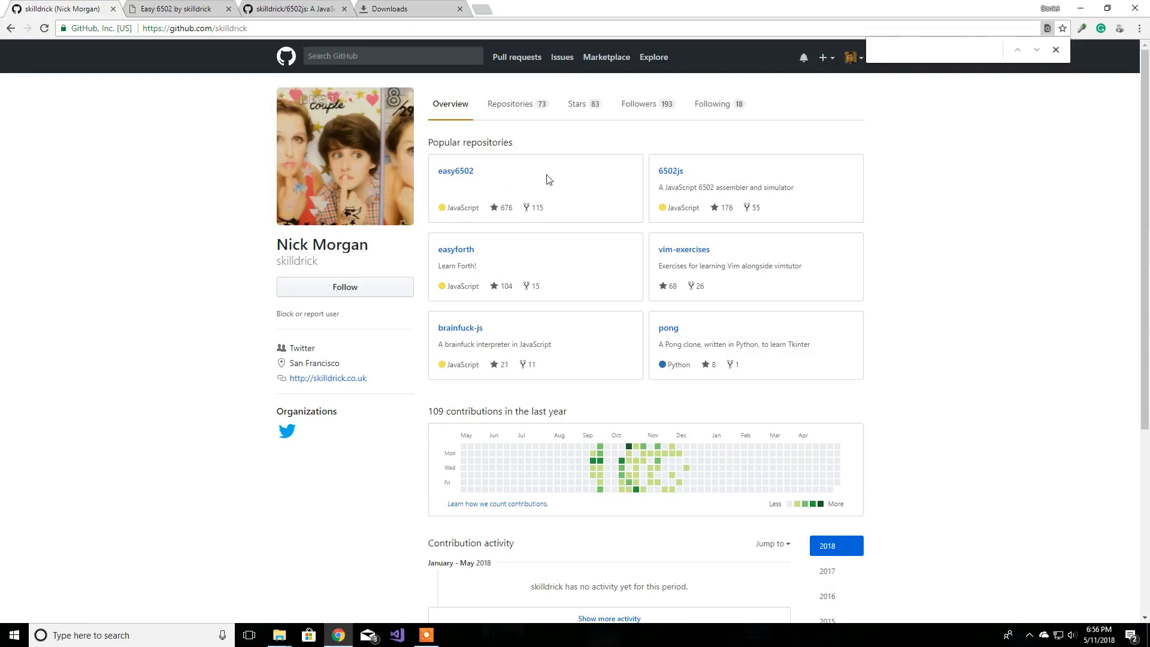
mouse_move(432, 120)
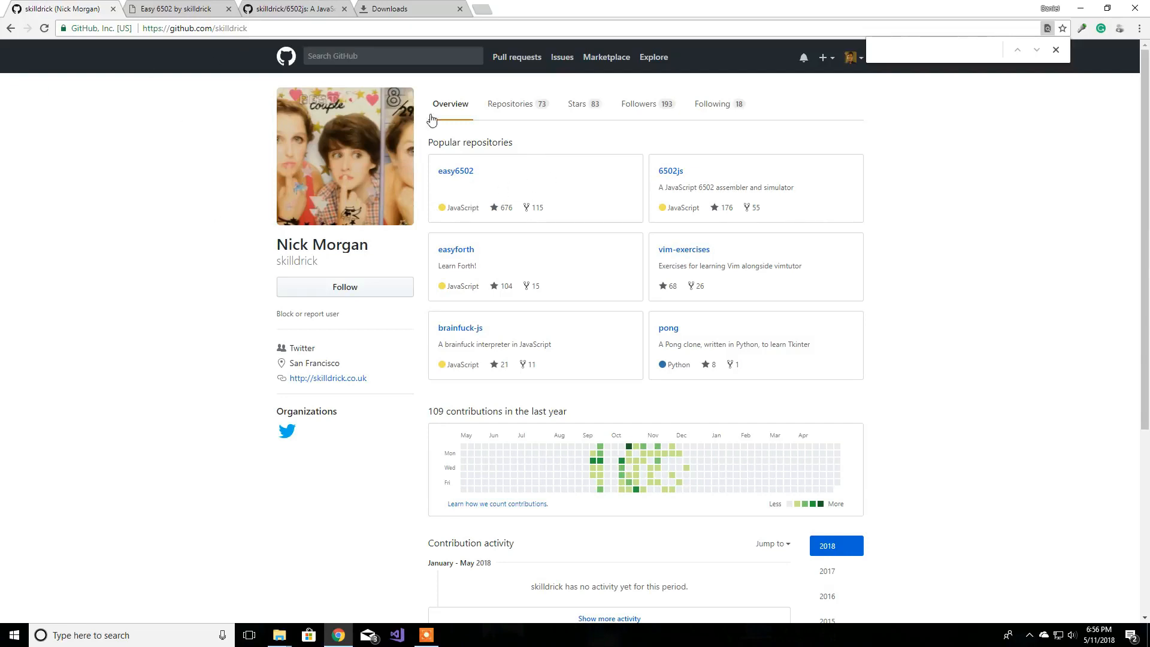
mouse_move(390, 212)
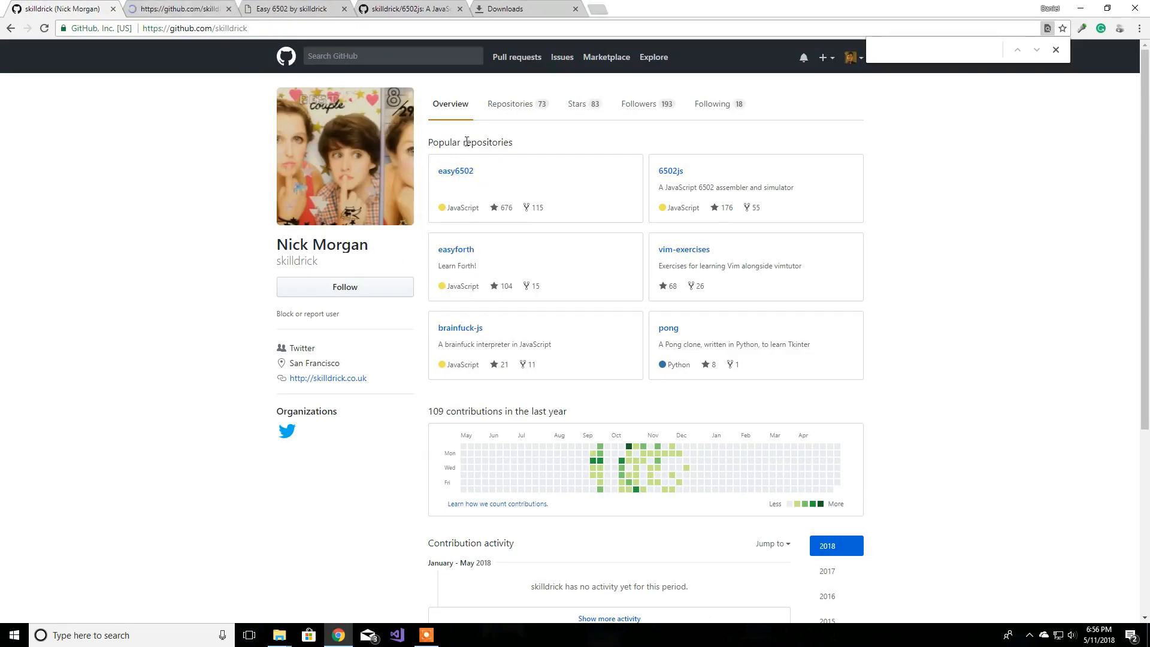
Step: From the easy6502 repo, assemble and run 'Our first program' on the Easy 6502 tutorial site
left_click(454, 170)
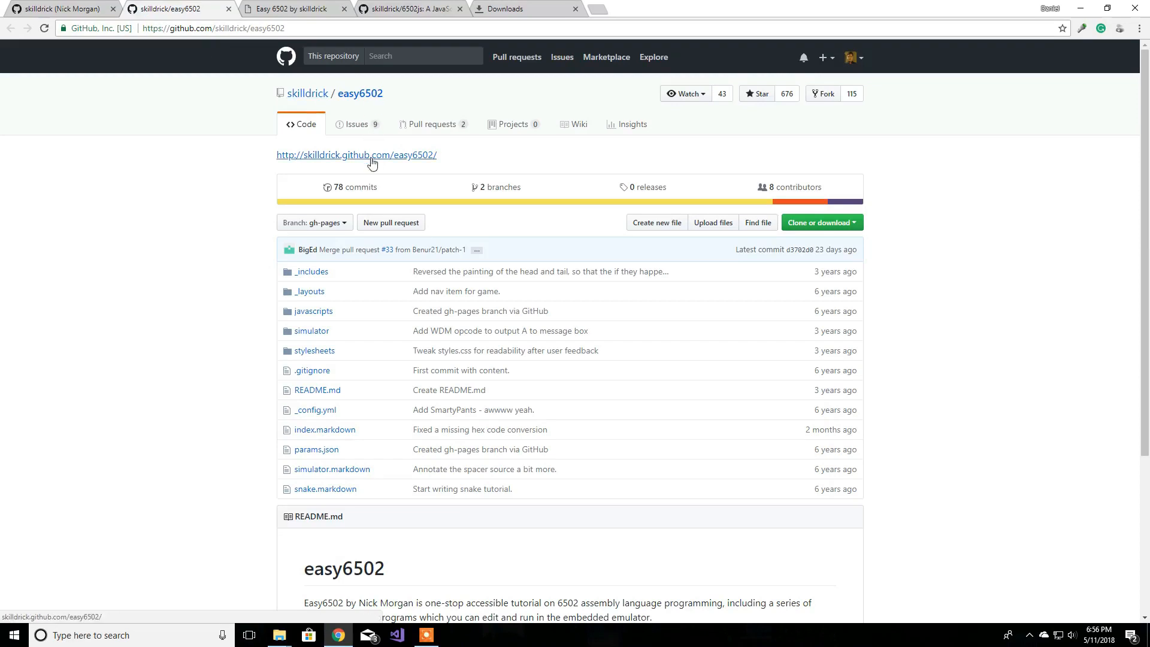
left_click(357, 155)
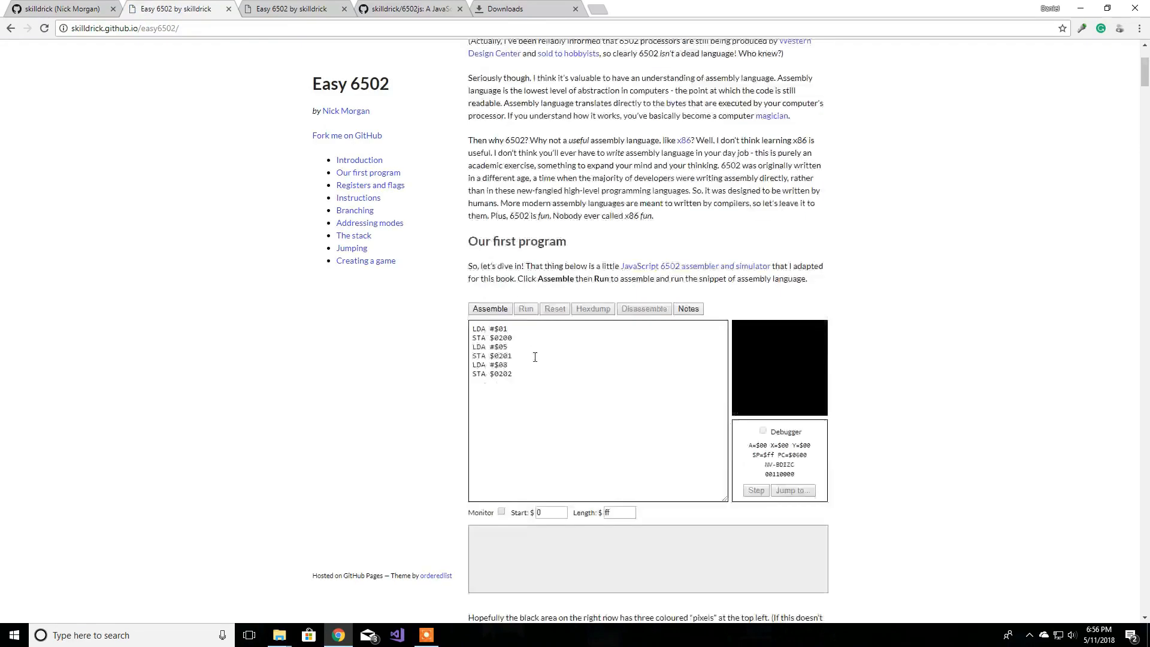
scroll("down", 3)
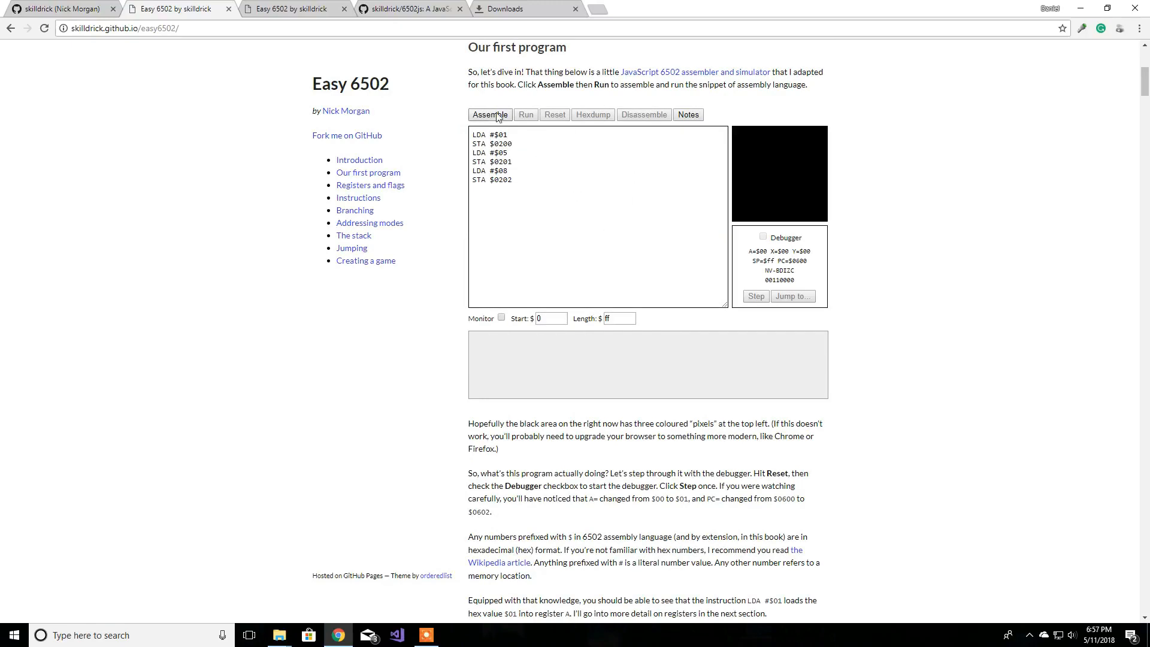
left_click(489, 115)
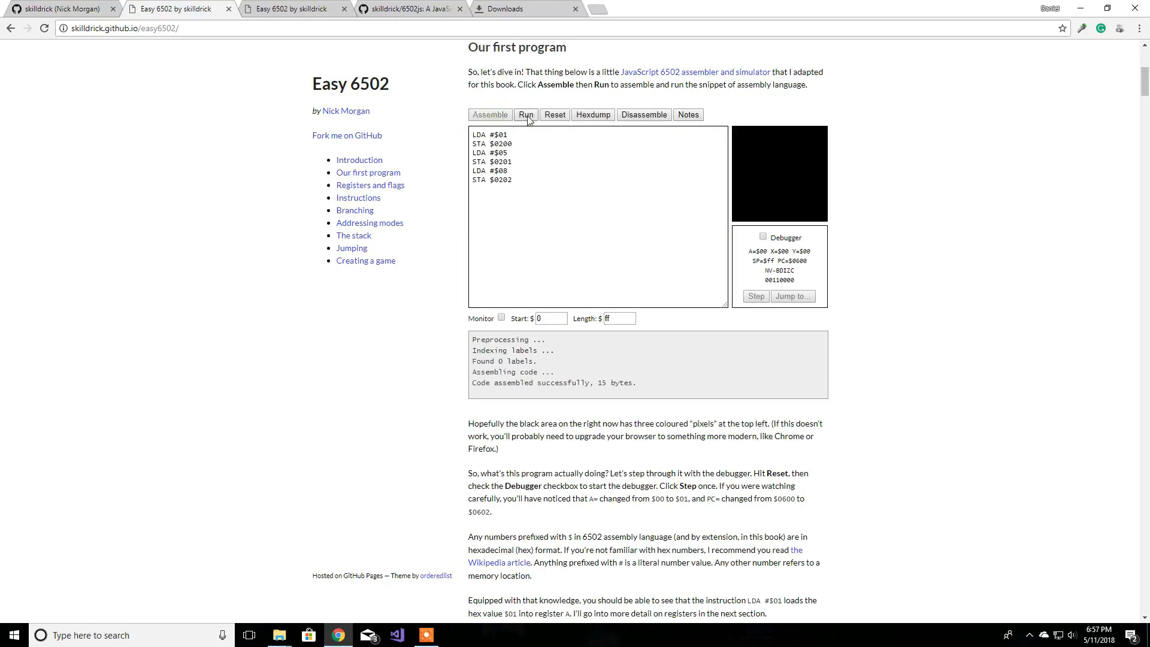
left_click(525, 115)
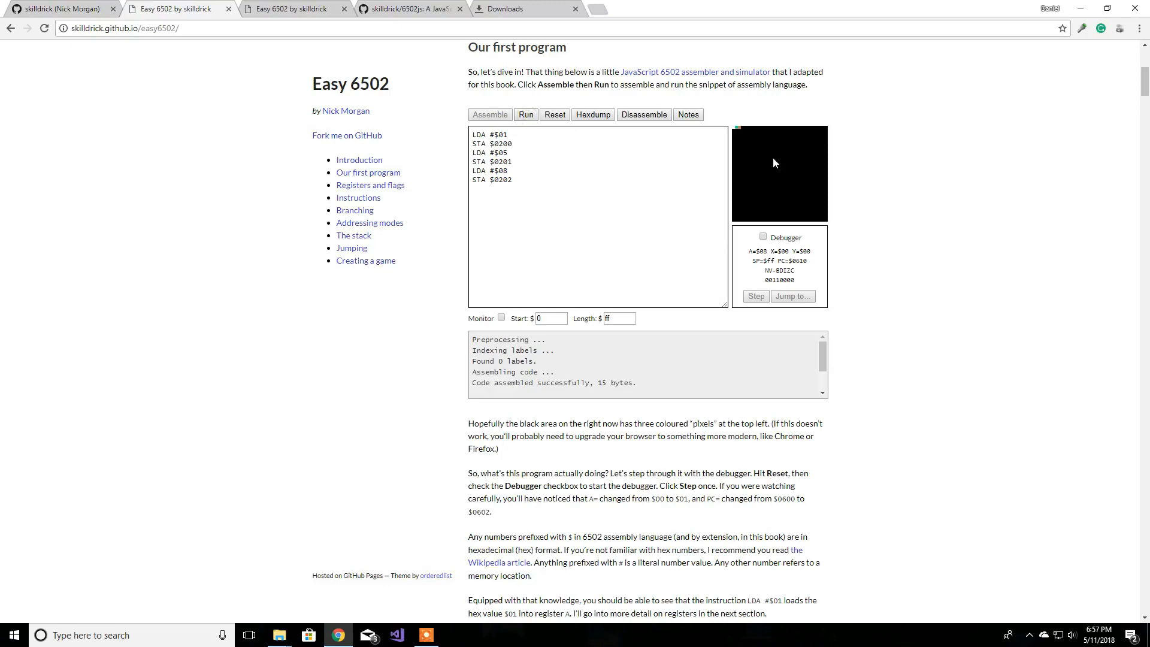
mouse_move(418, 128)
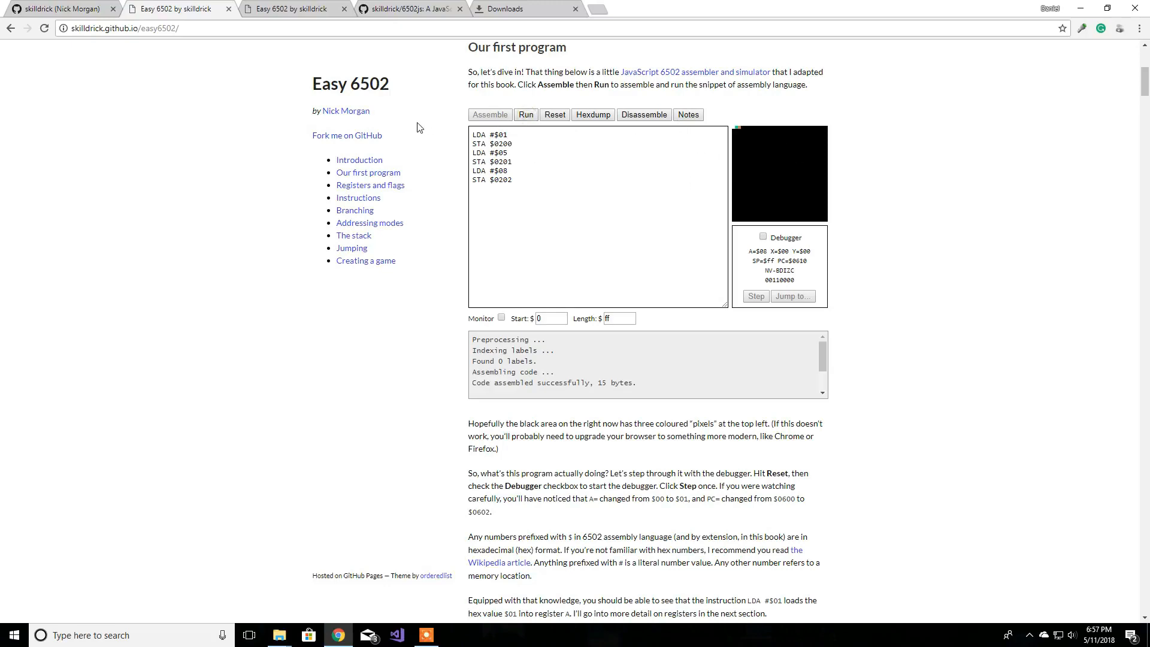
mouse_move(268, 57)
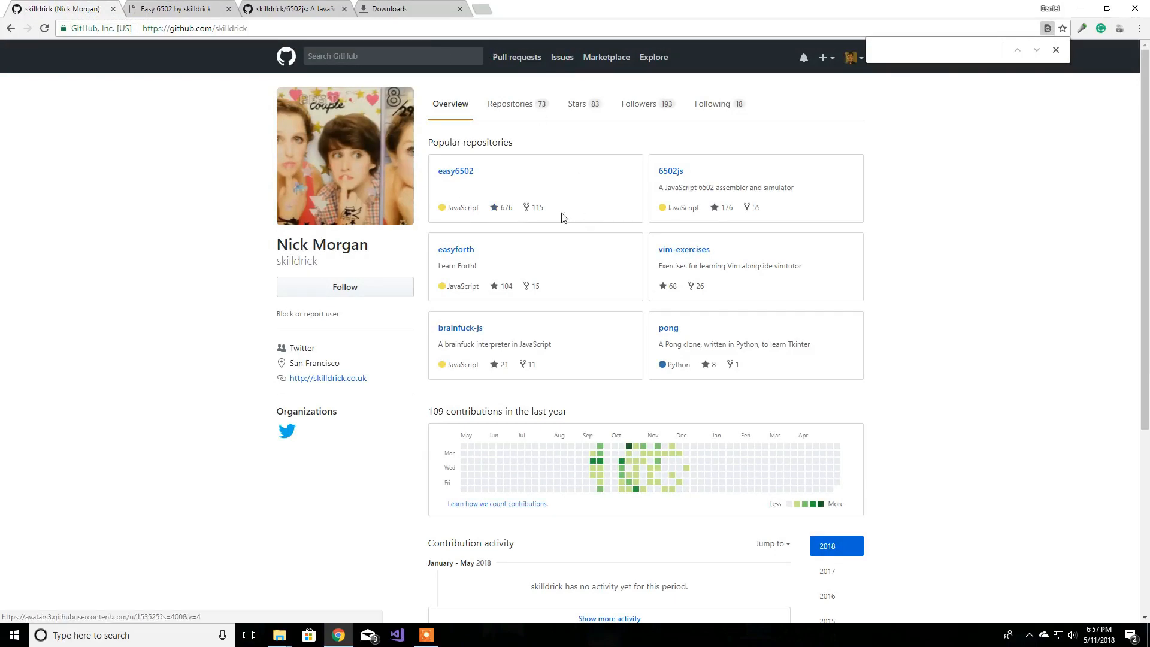
mouse_move(703, 243)
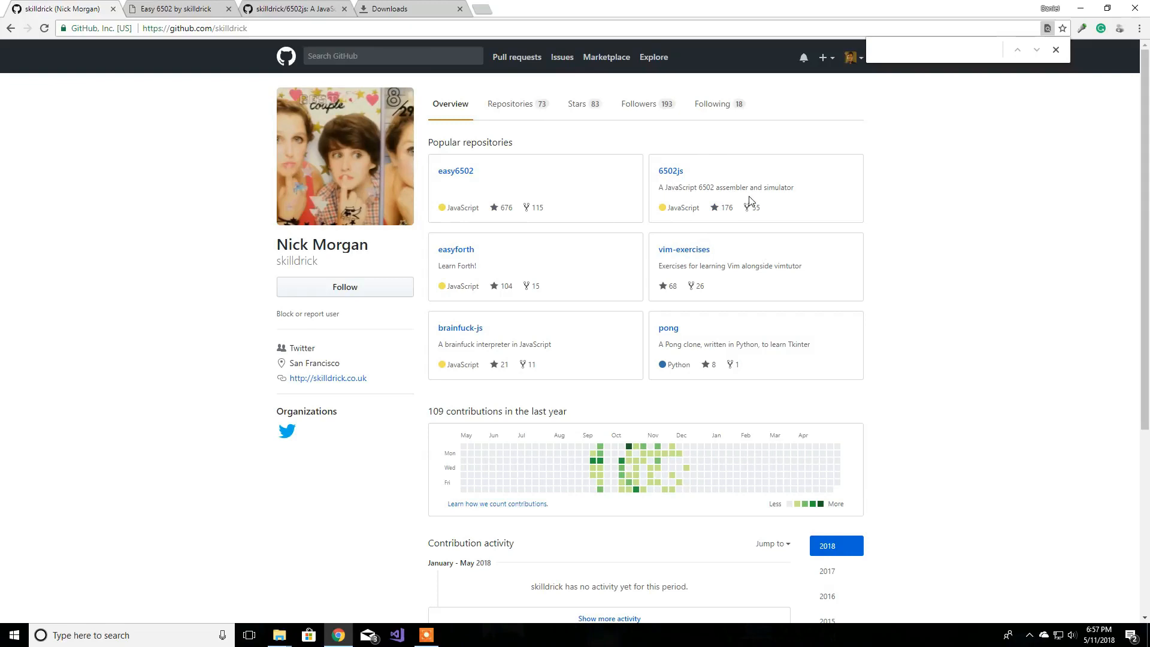
Step: Download the 6502js repository via Download ZIP and open the 6502js-master archive
left_click_drag(676, 187, 794, 186)
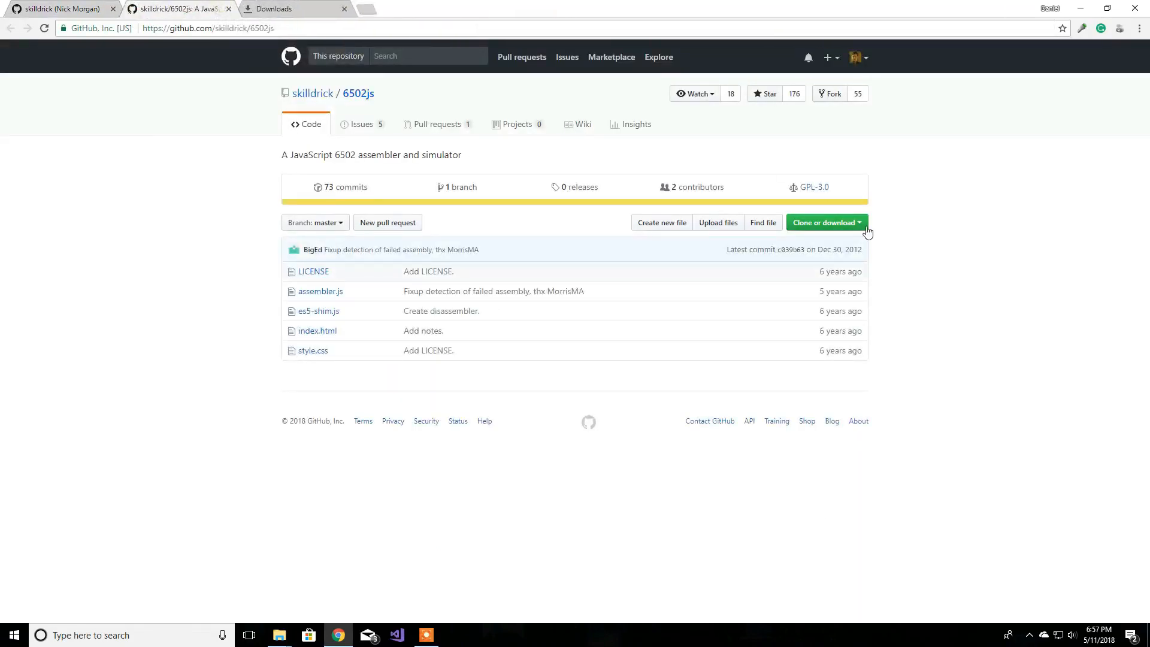
left_click(823, 222)
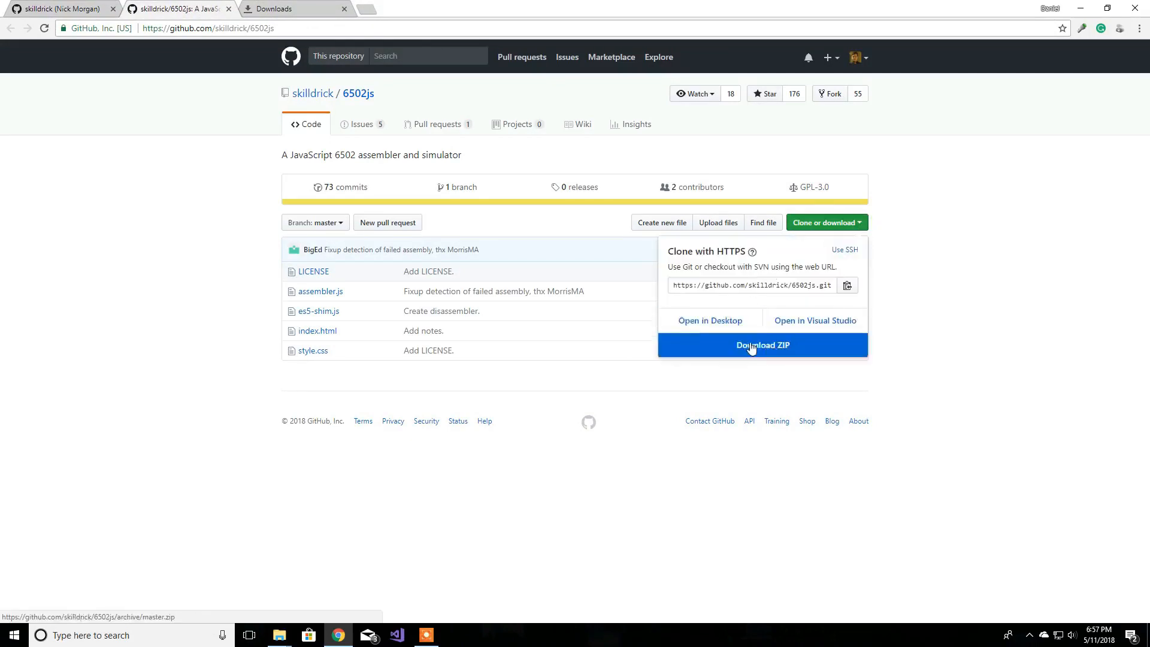
mouse_move(823, 347)
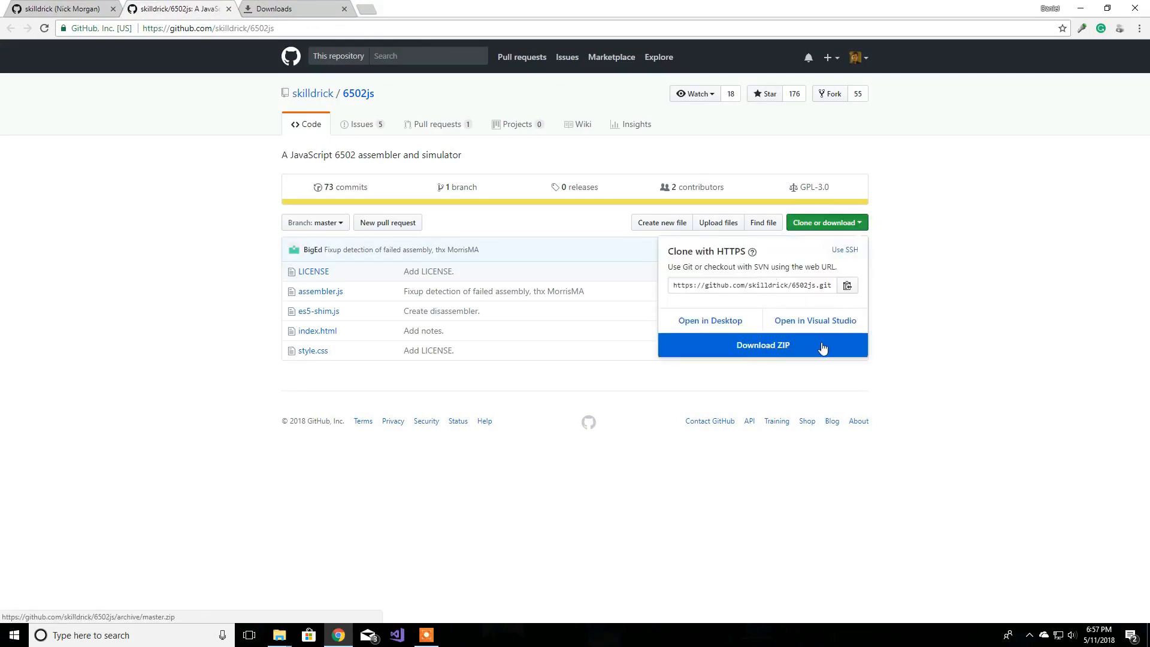
left_click(762, 345)
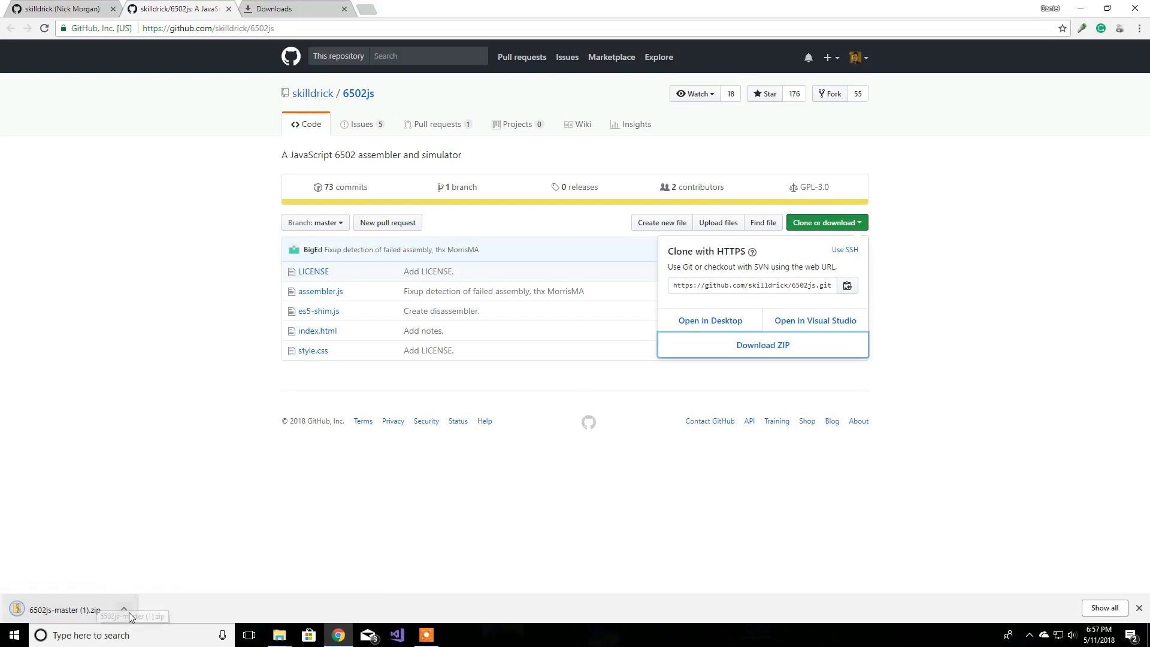
left_click(761, 344)
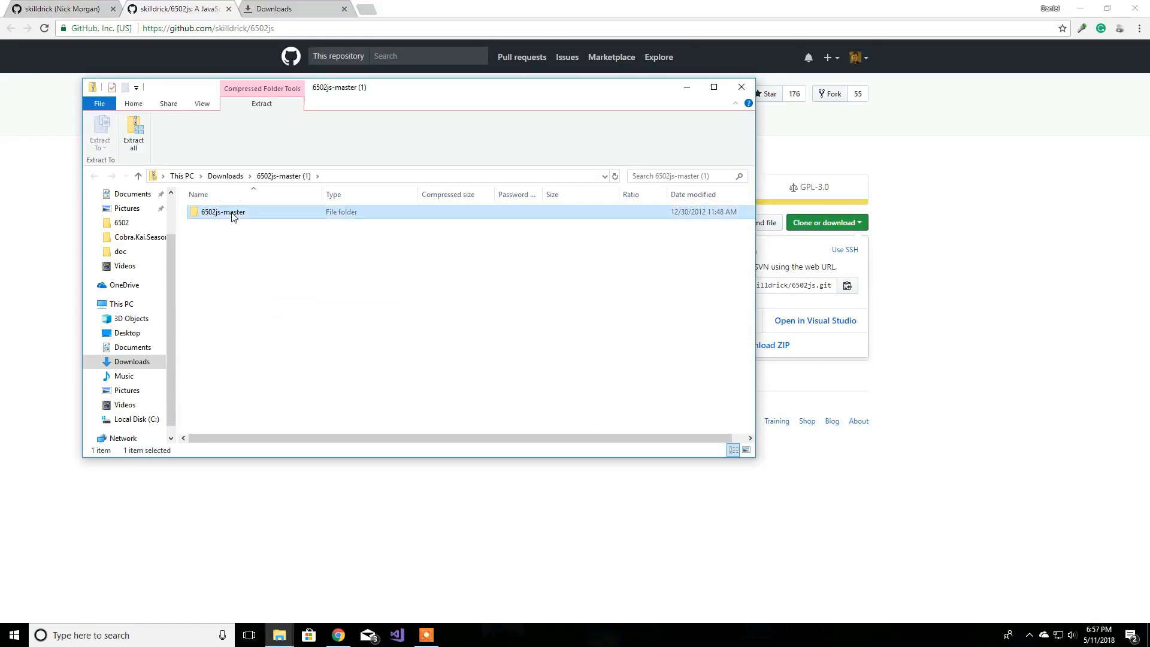
Step: Open index.html from C:\Emulator\6502 in the browser to launch the local simulator
double_click(222, 212)
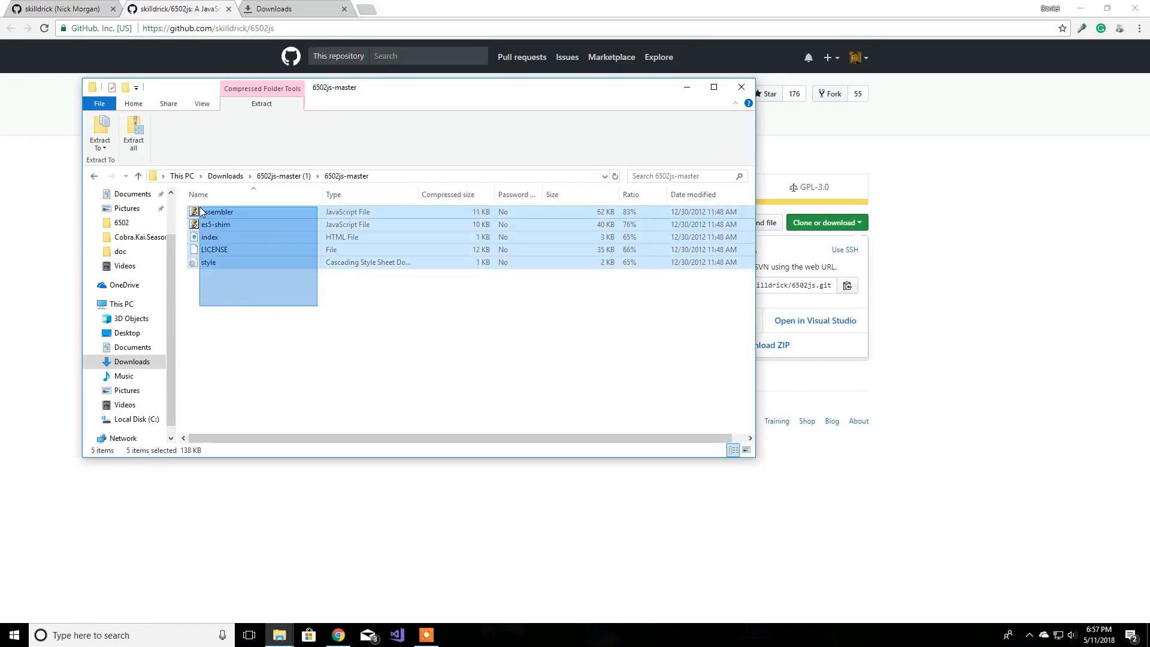
left_click(137, 176)
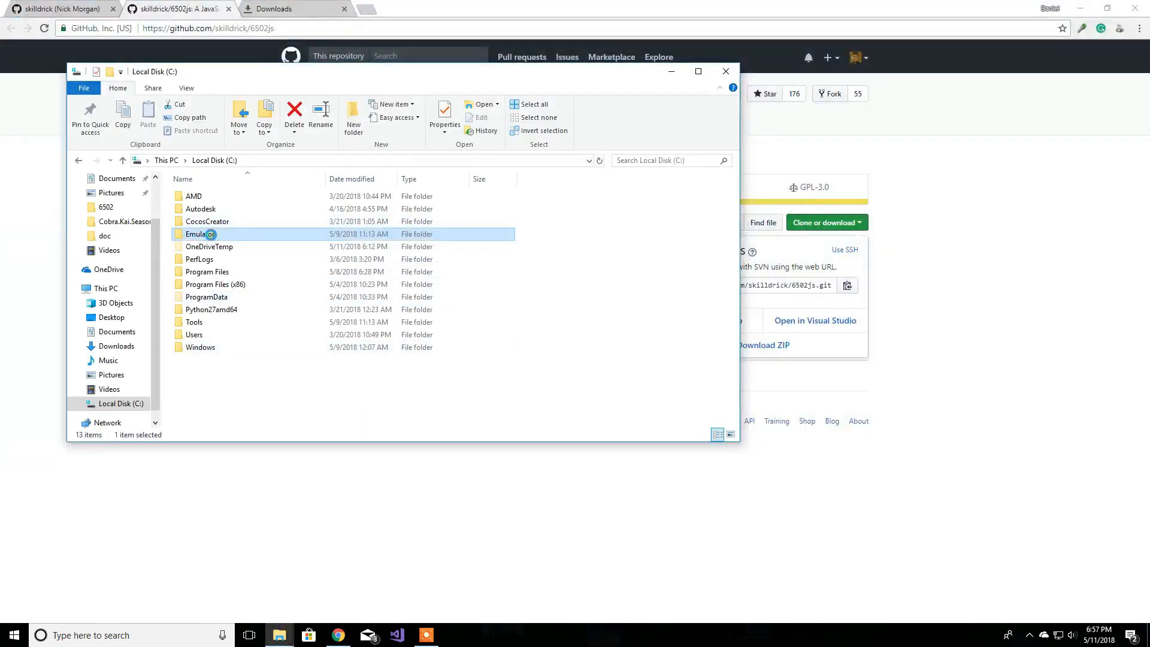
double_click(200, 233)
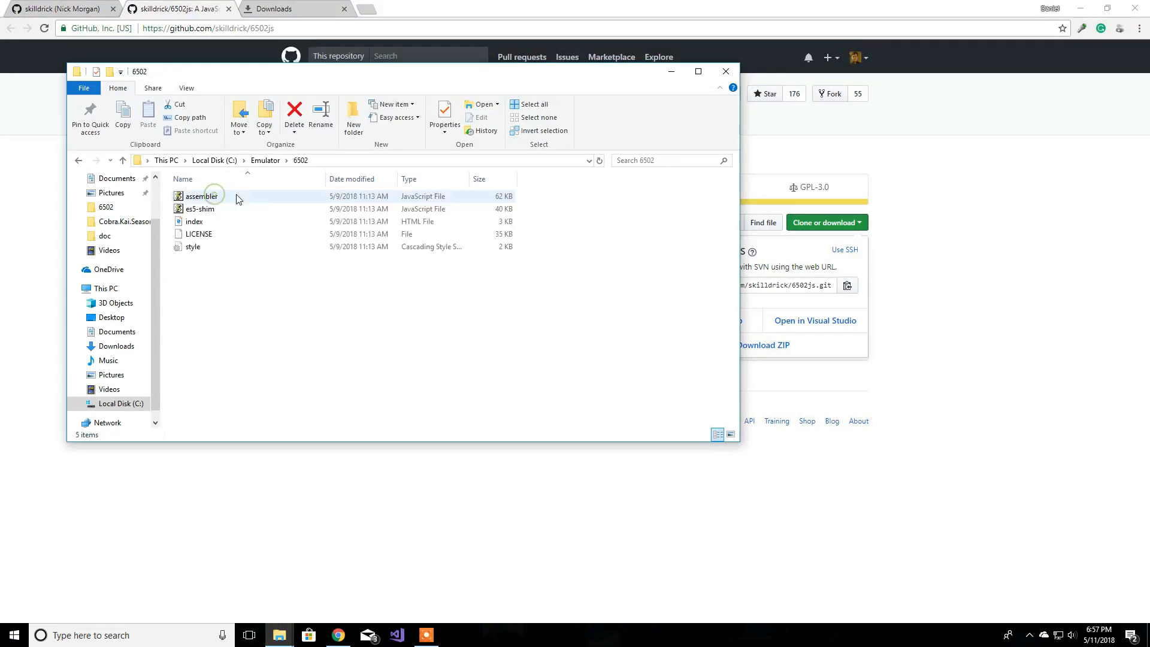
left_click(194, 221)
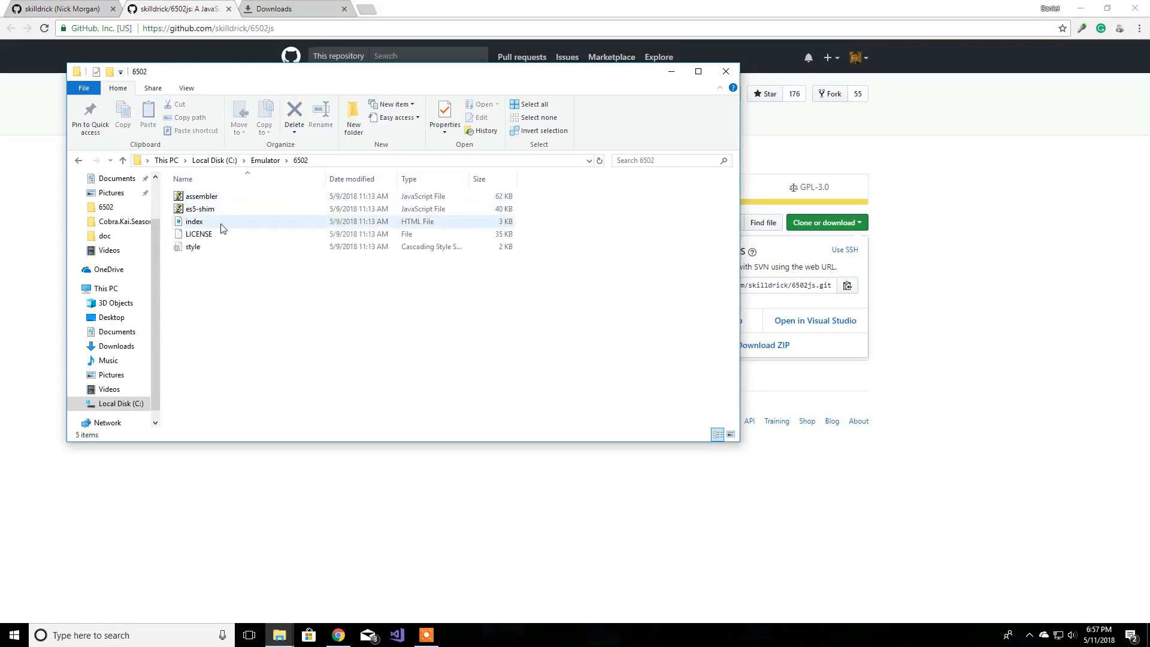
double_click(195, 221)
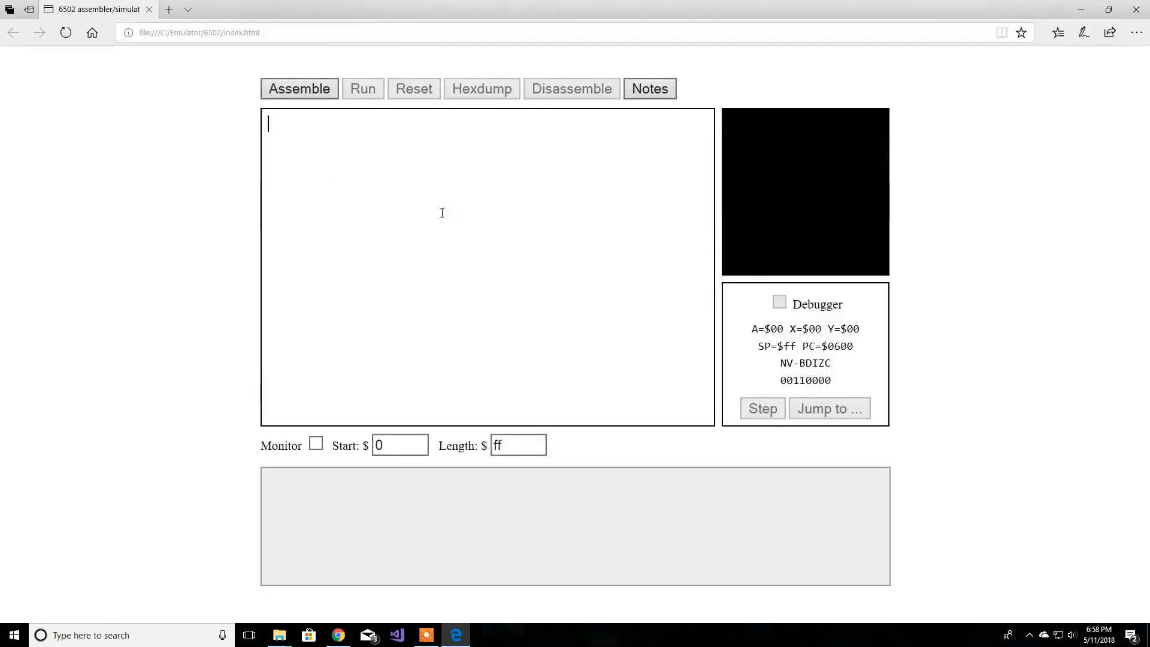
Step: Write 'lda #1' and 'sta $200' in the editor and assemble them into 5 bytes
type("lda #")
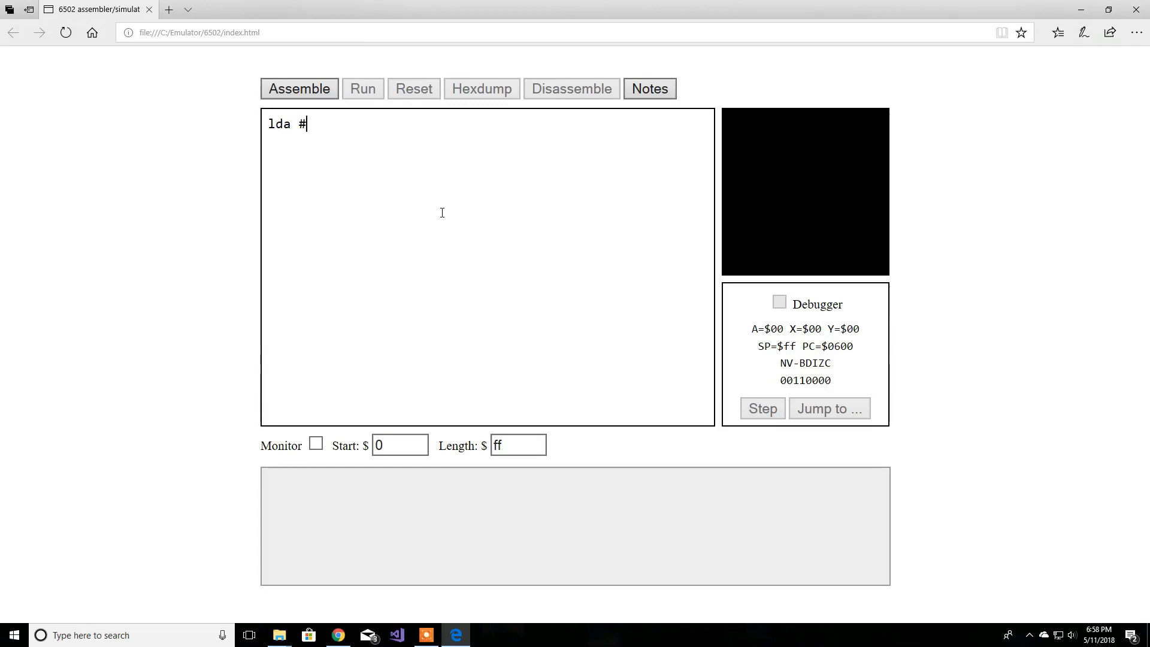
type("1")
type("sta")
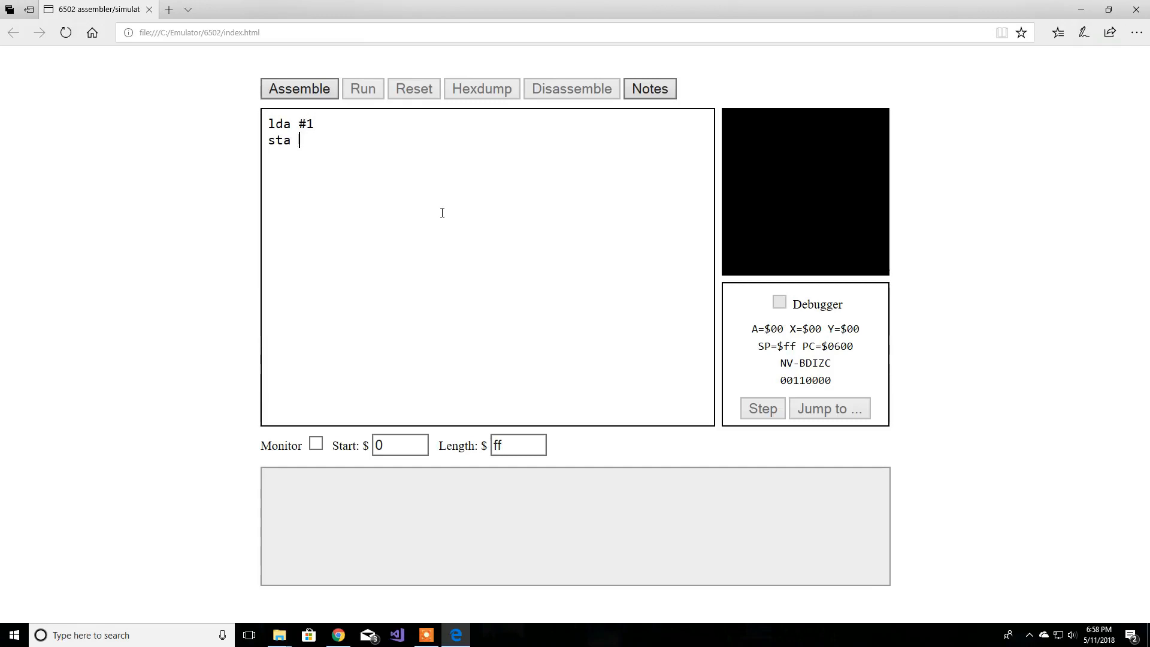
type("$200")
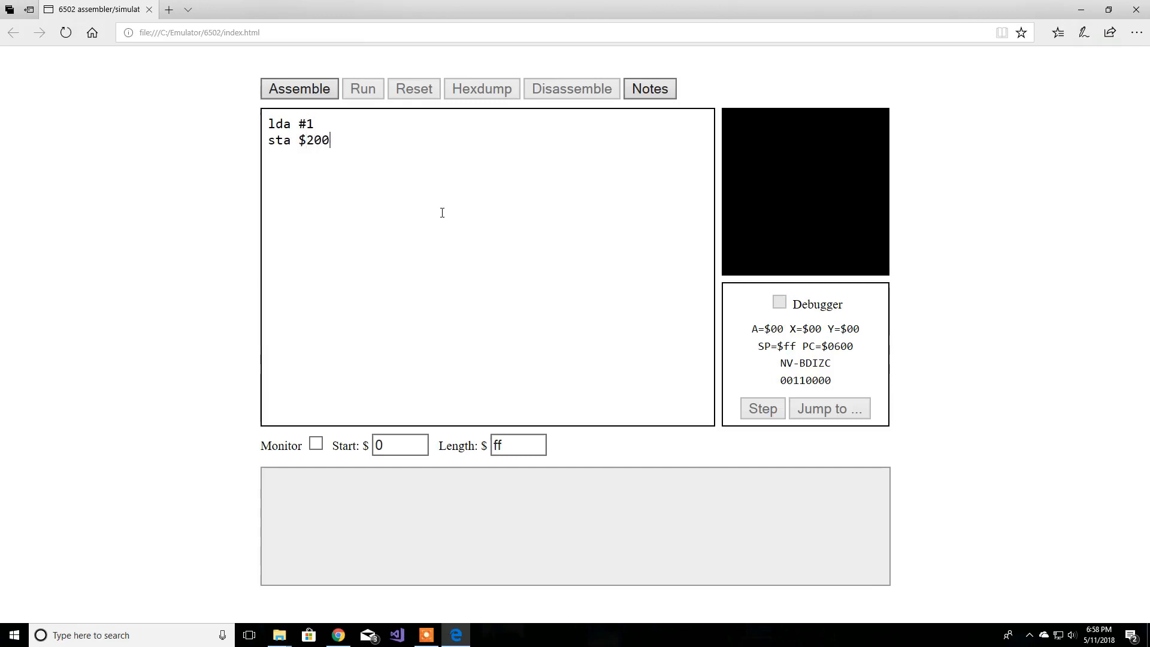
left_click(362, 89)
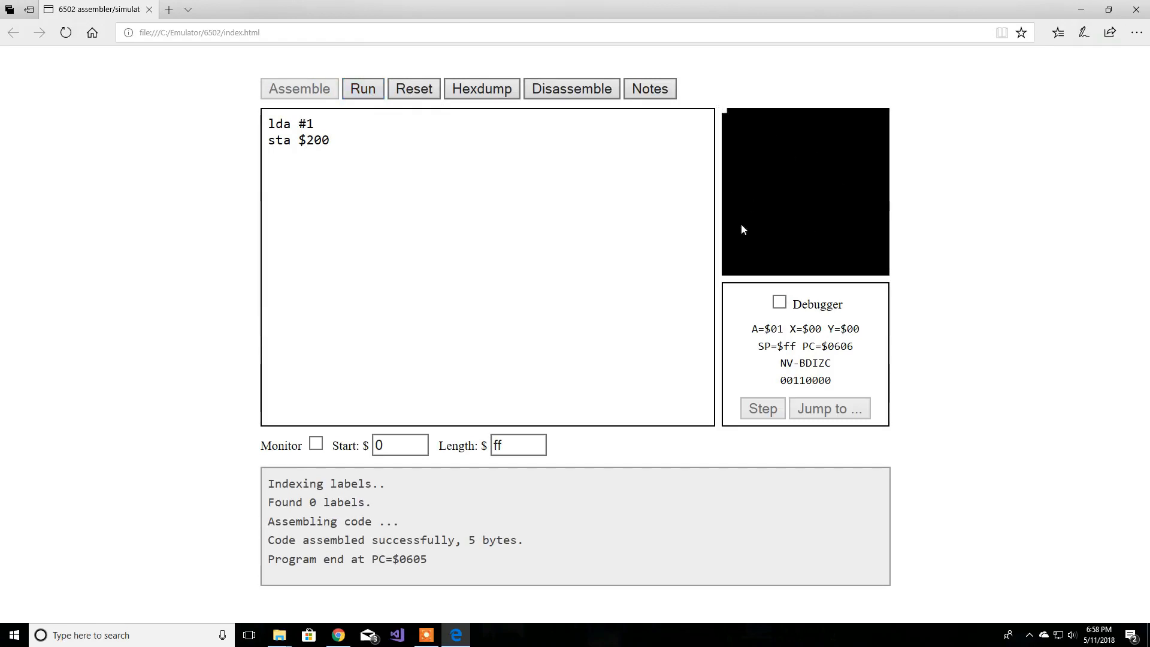
mouse_move(801, 225)
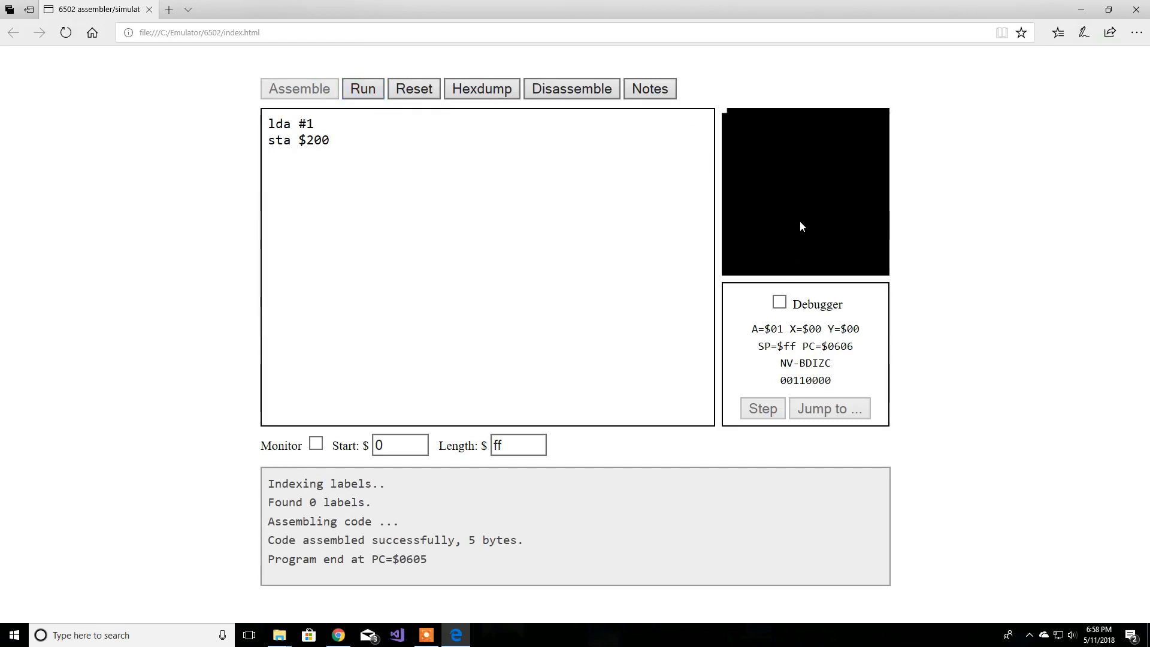
mouse_move(495, 247)
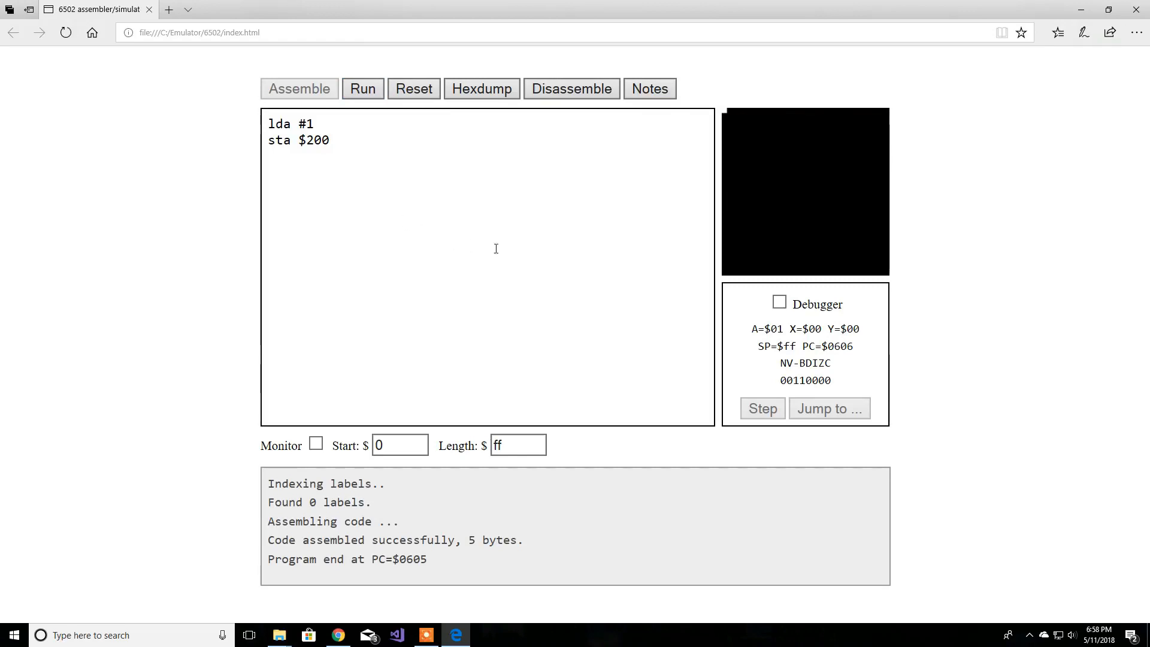
mouse_move(419, 252)
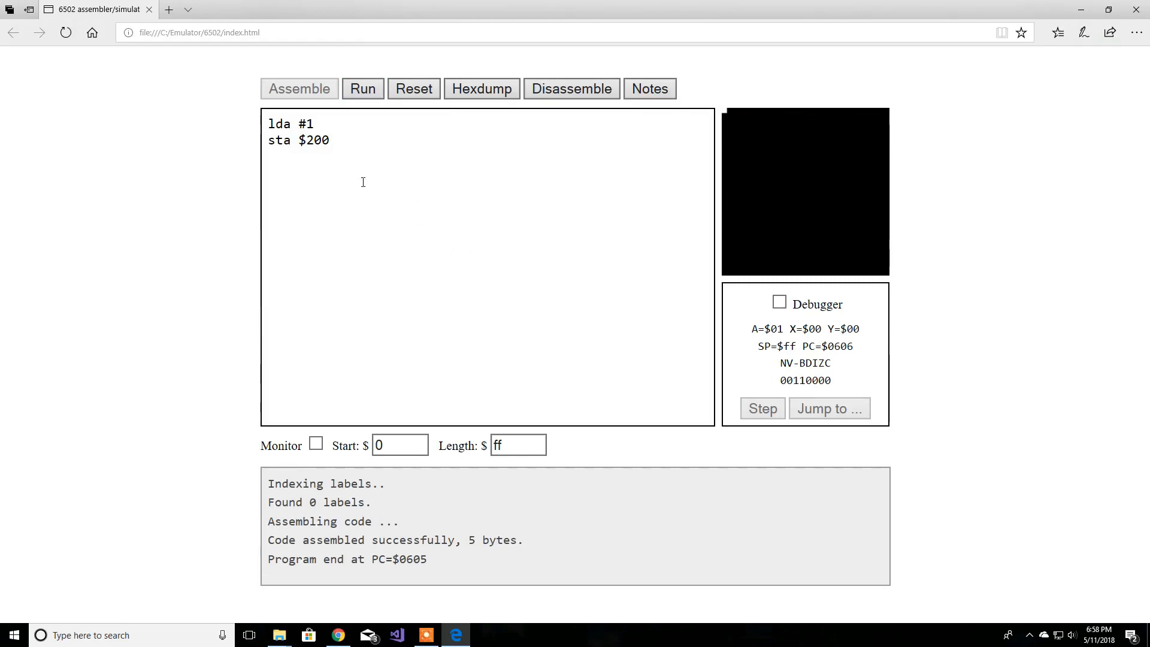
mouse_move(450, 182)
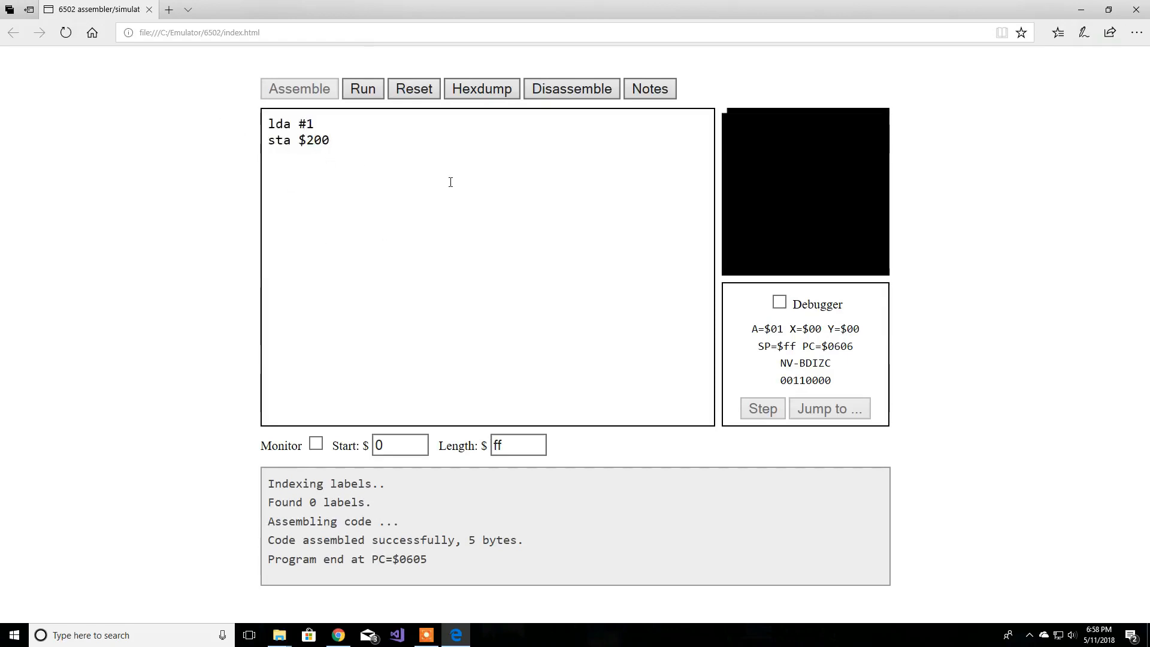